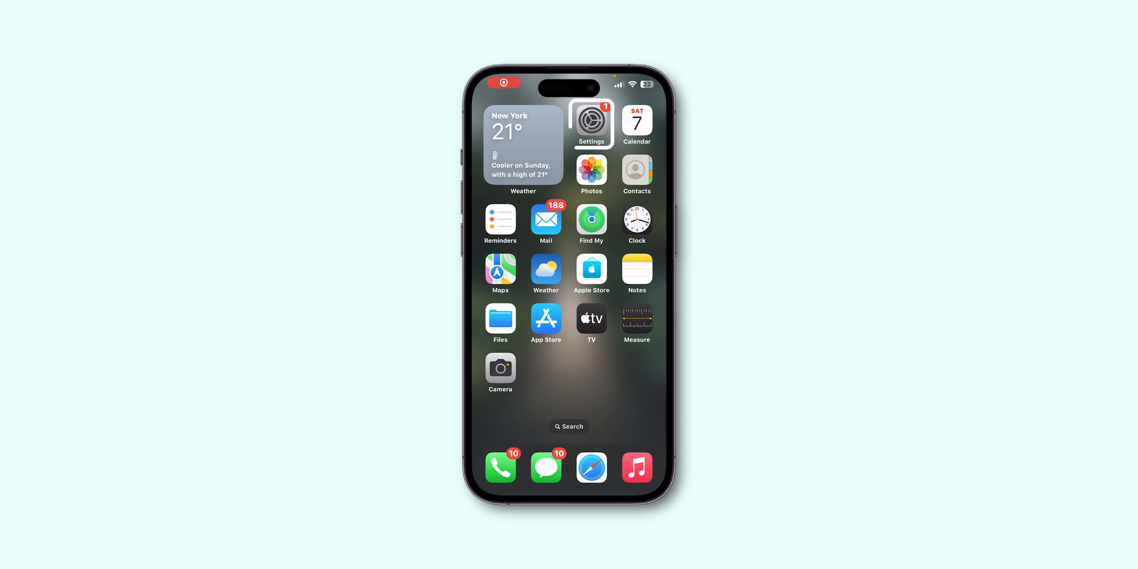
- Open Settings and go to the Apple Account page
left_click(591, 119)
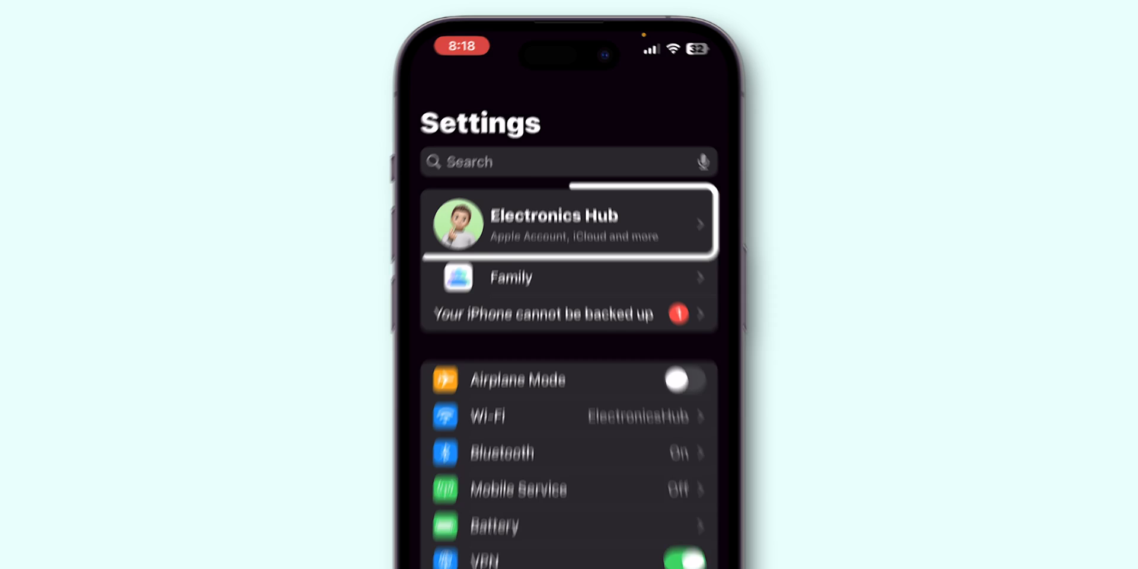
left_click(568, 222)
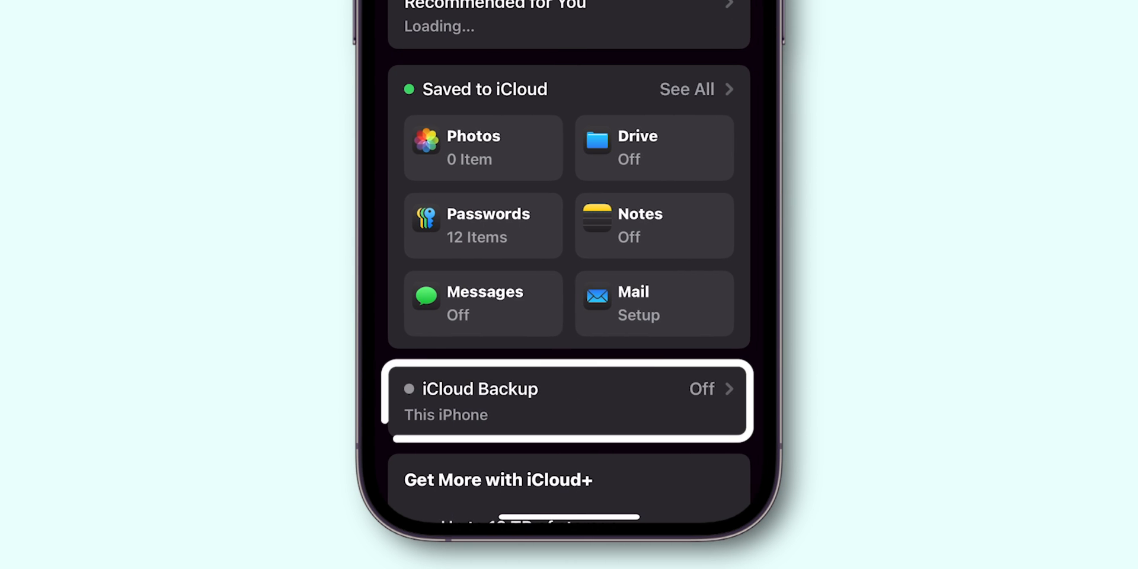
- Open iCloud Backup to show the Back Up This iPhone page
left_click(569, 401)
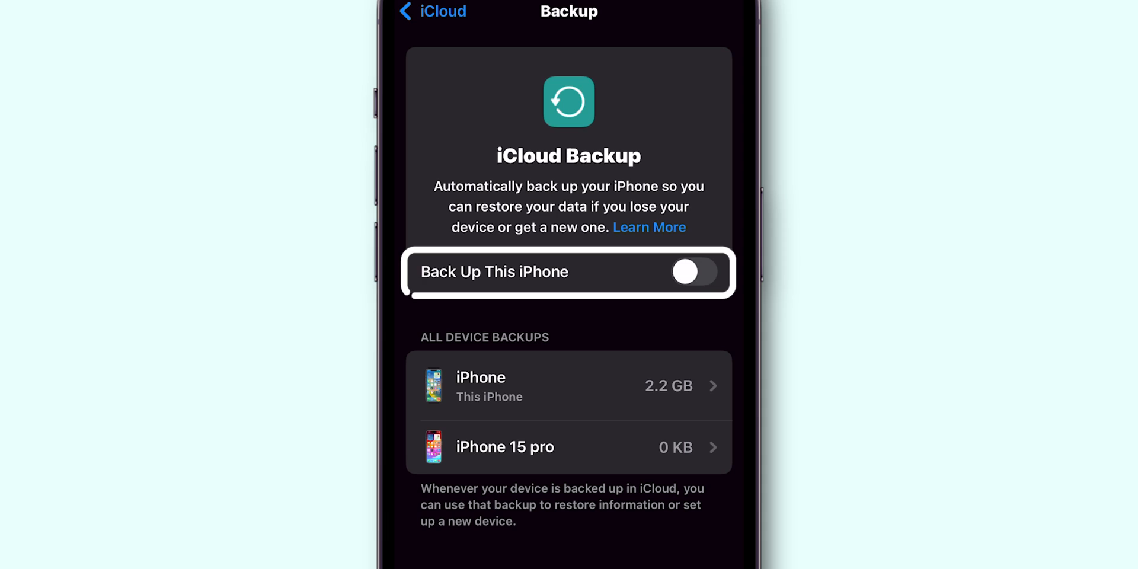
left_click(683, 272)
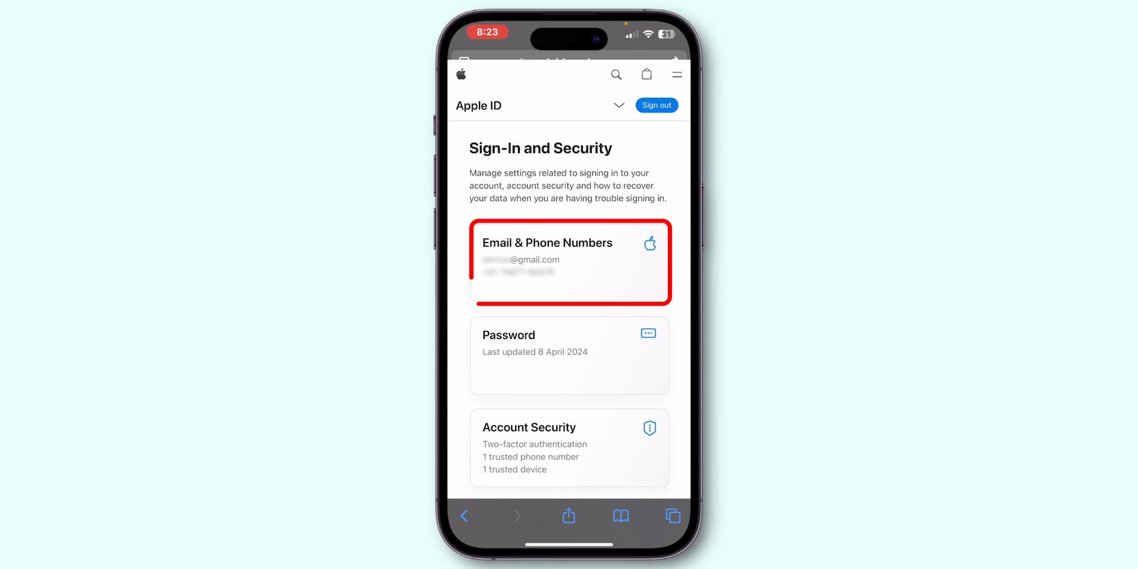
- Remove the Gmail address under Email & Phone Numbers and enter a new Apple ID
left_click(569, 261)
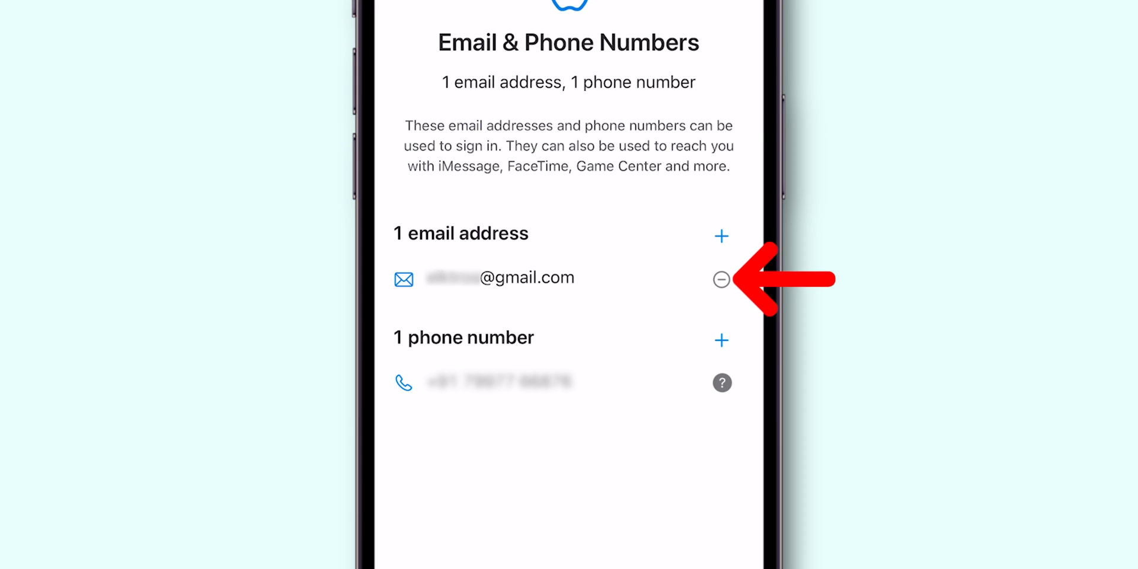
left_click(720, 278)
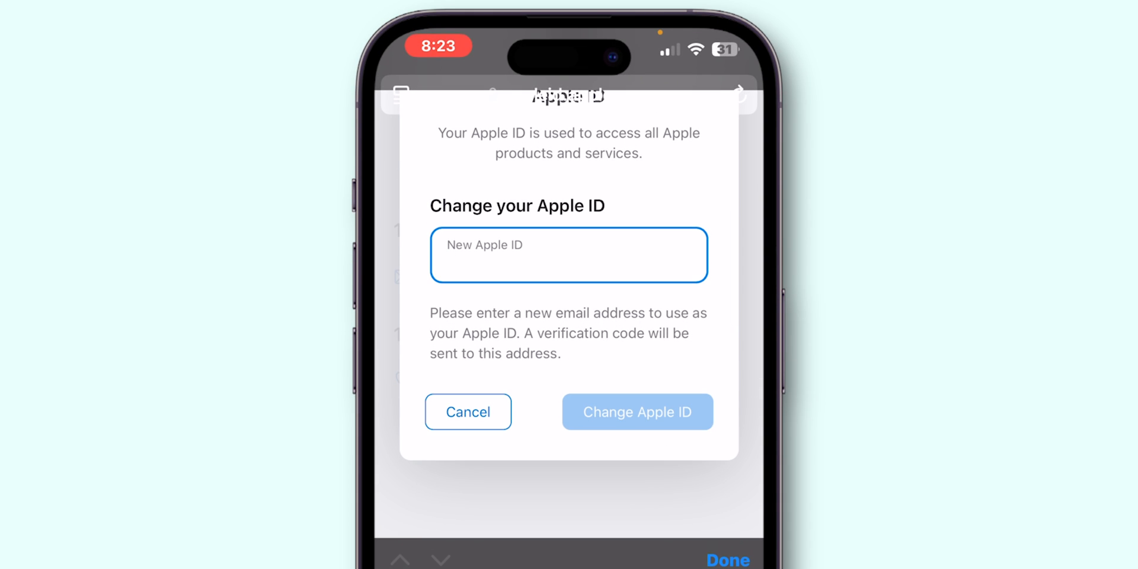
left_click(636, 412)
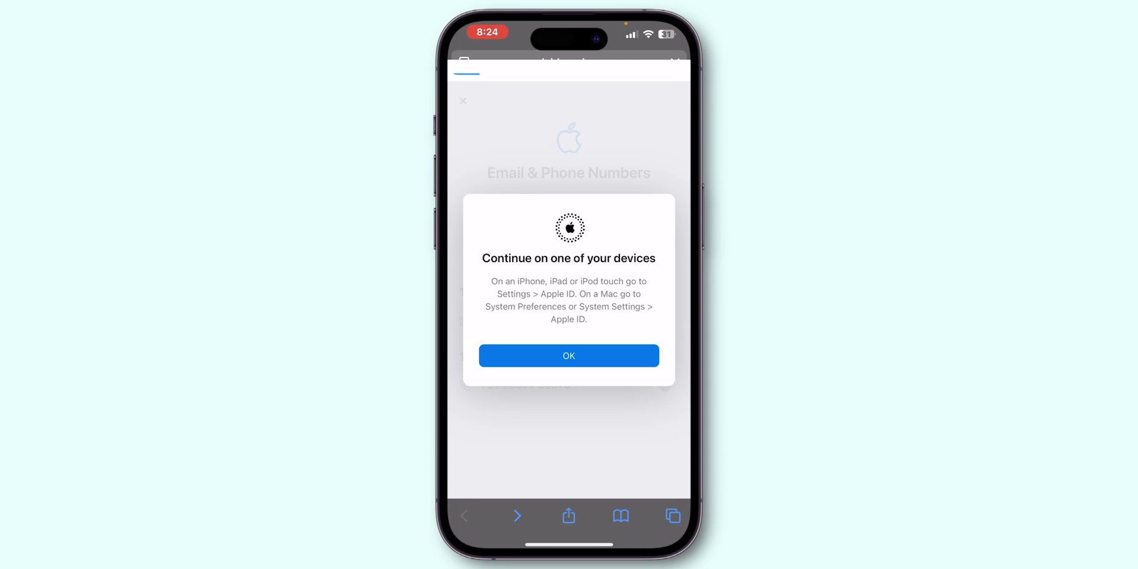
- Dismiss the continue-on-device message and open the Apple Account page in Settings
left_click(568, 355)
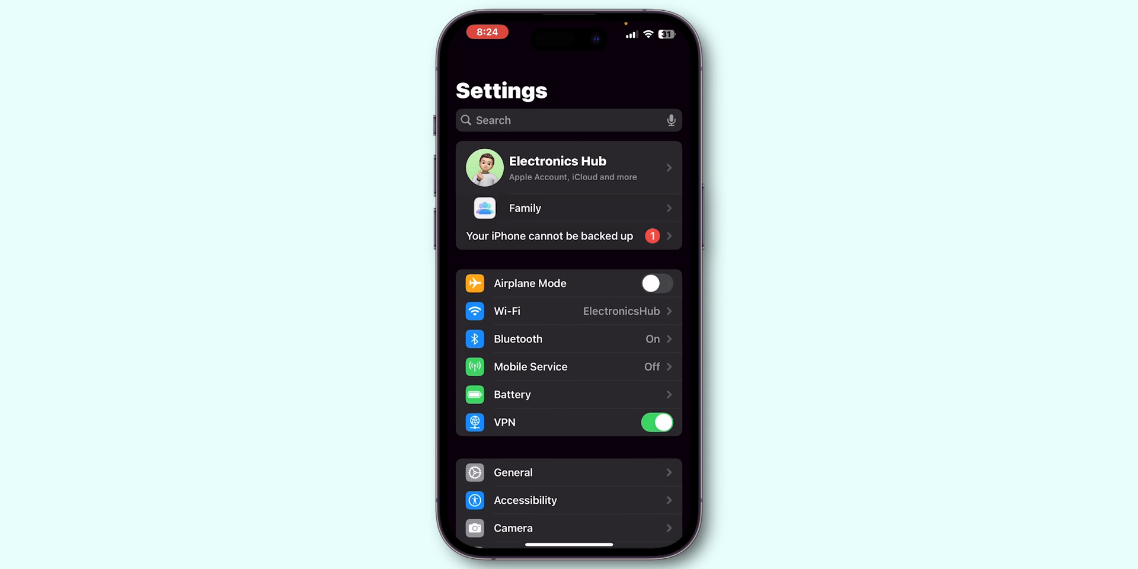
left_click(568, 168)
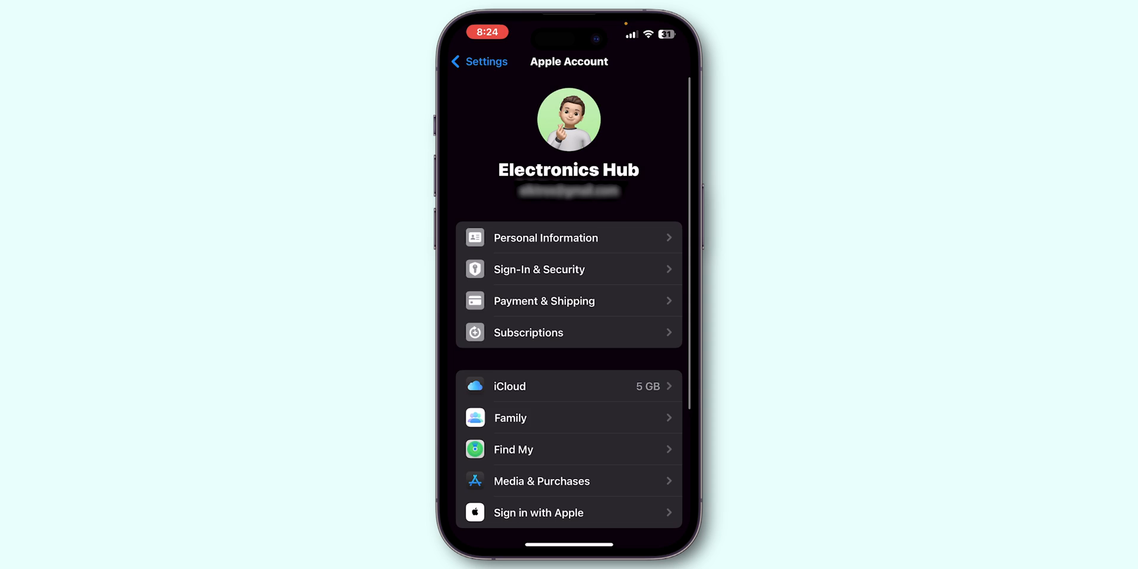
scroll("down", 3)
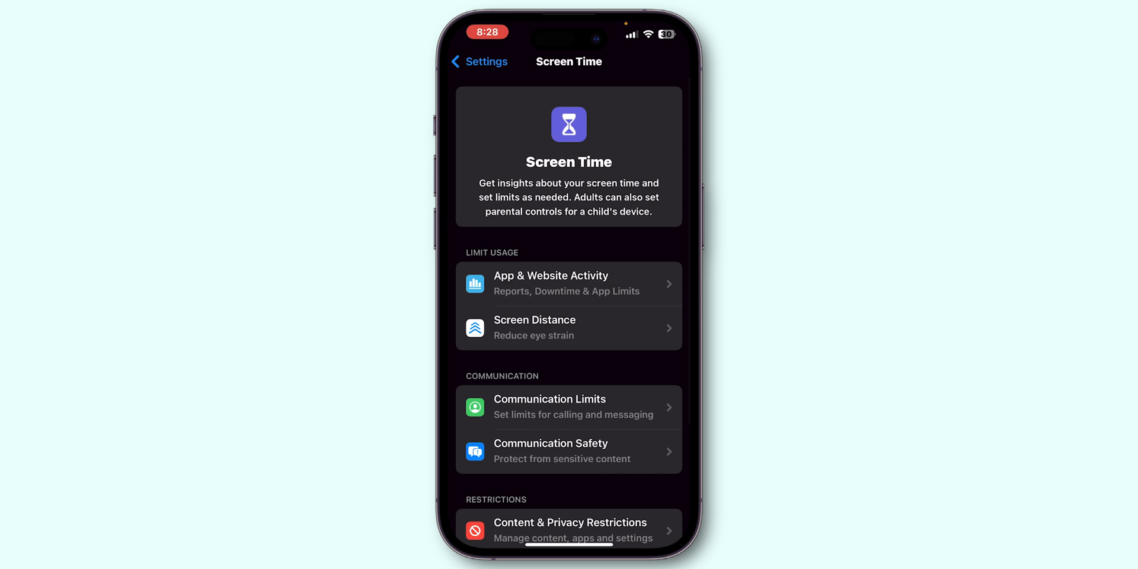
- Choose Turn Off Screen Time Passcode under Change Screen Time Passcode
scroll("down", 3)
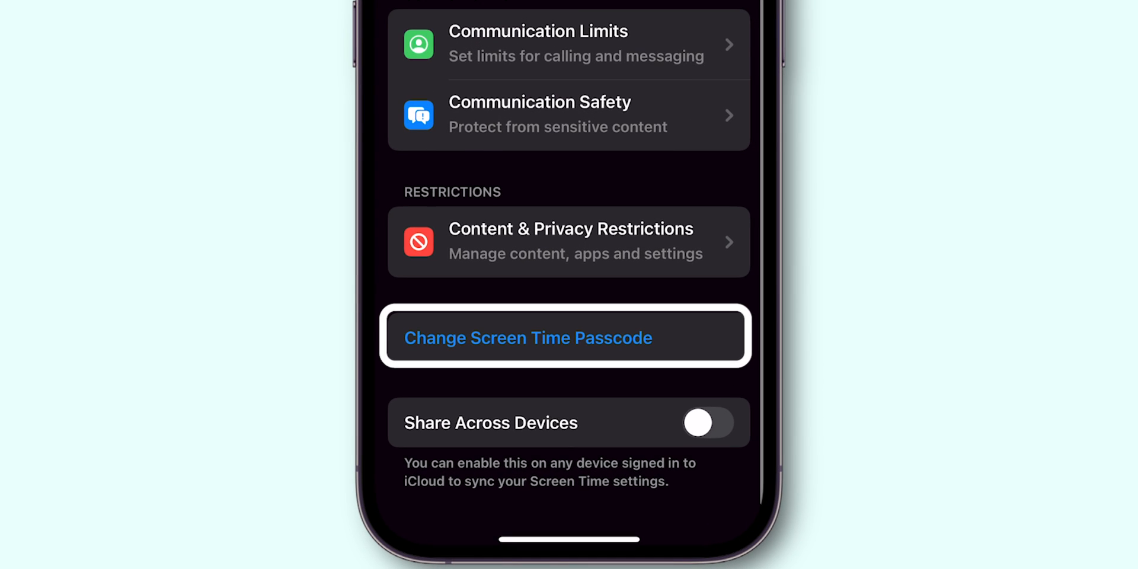
left_click(565, 337)
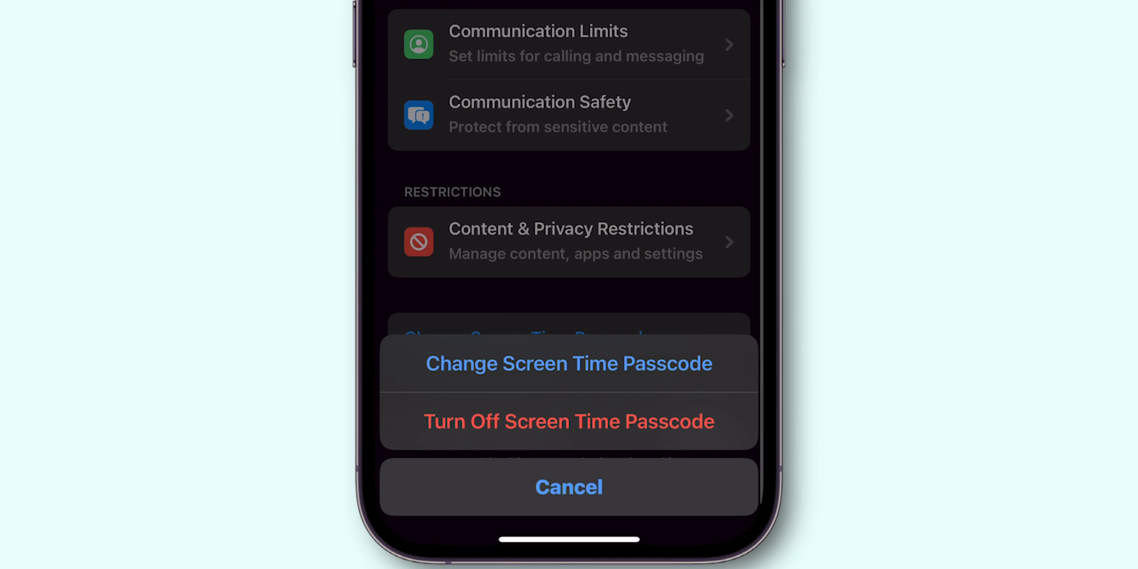
left_click(569, 420)
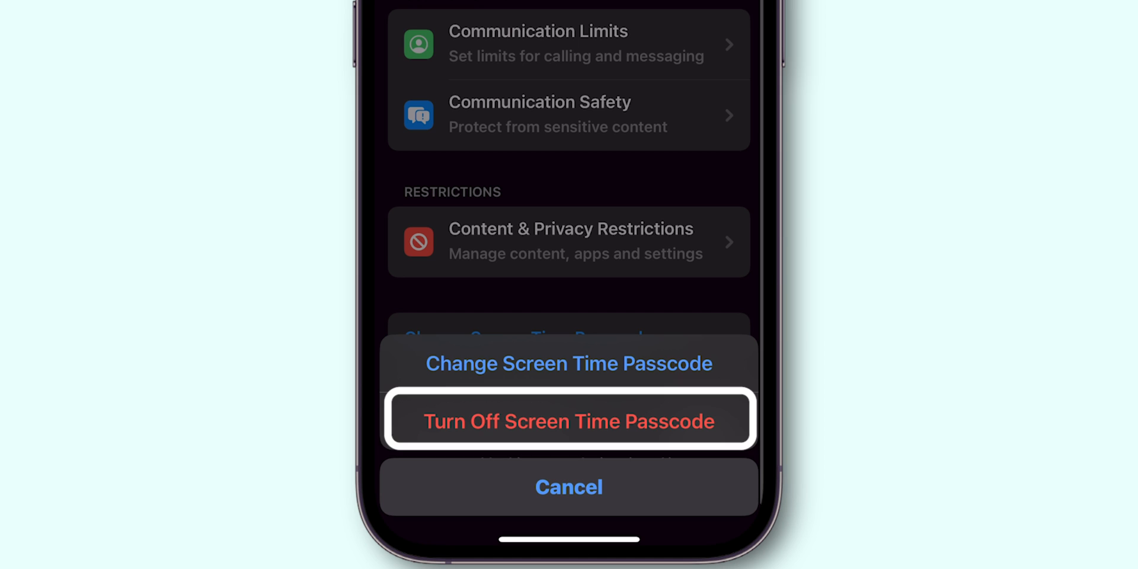
left_click(568, 421)
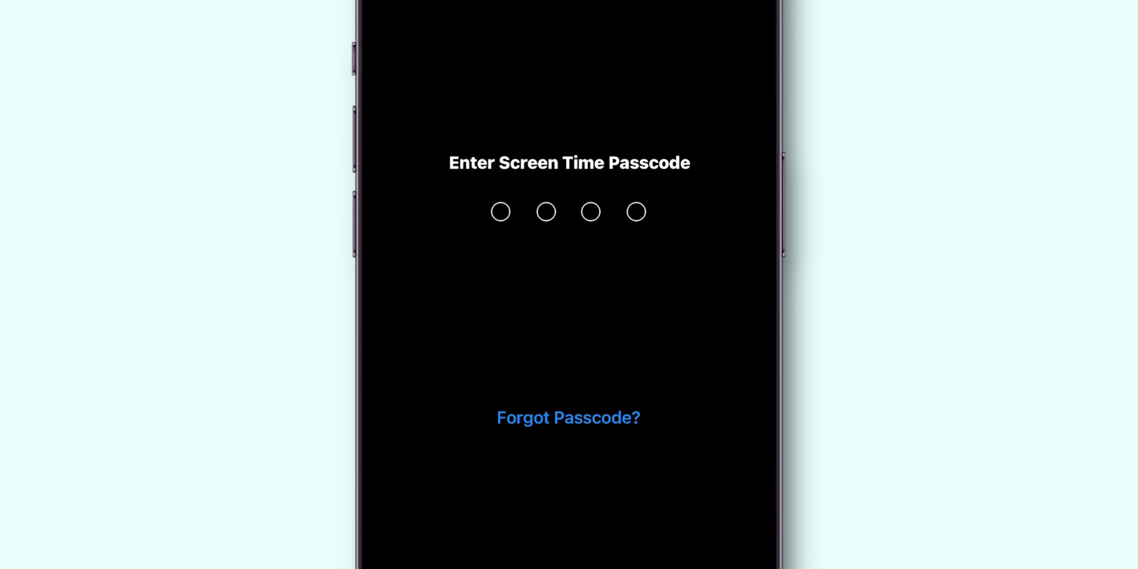